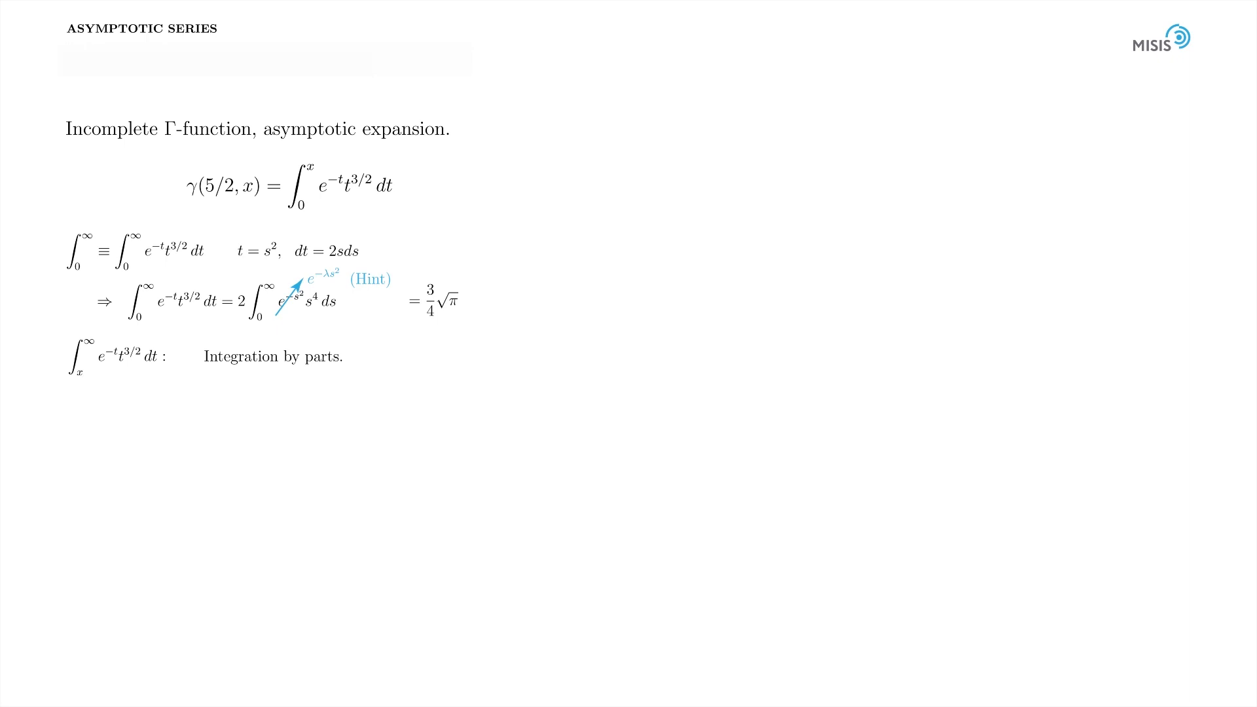
# Show the slide evaluating the full integral of γ(5/2,x) as (3/4)√π.
pyautogui.click(78, 372)
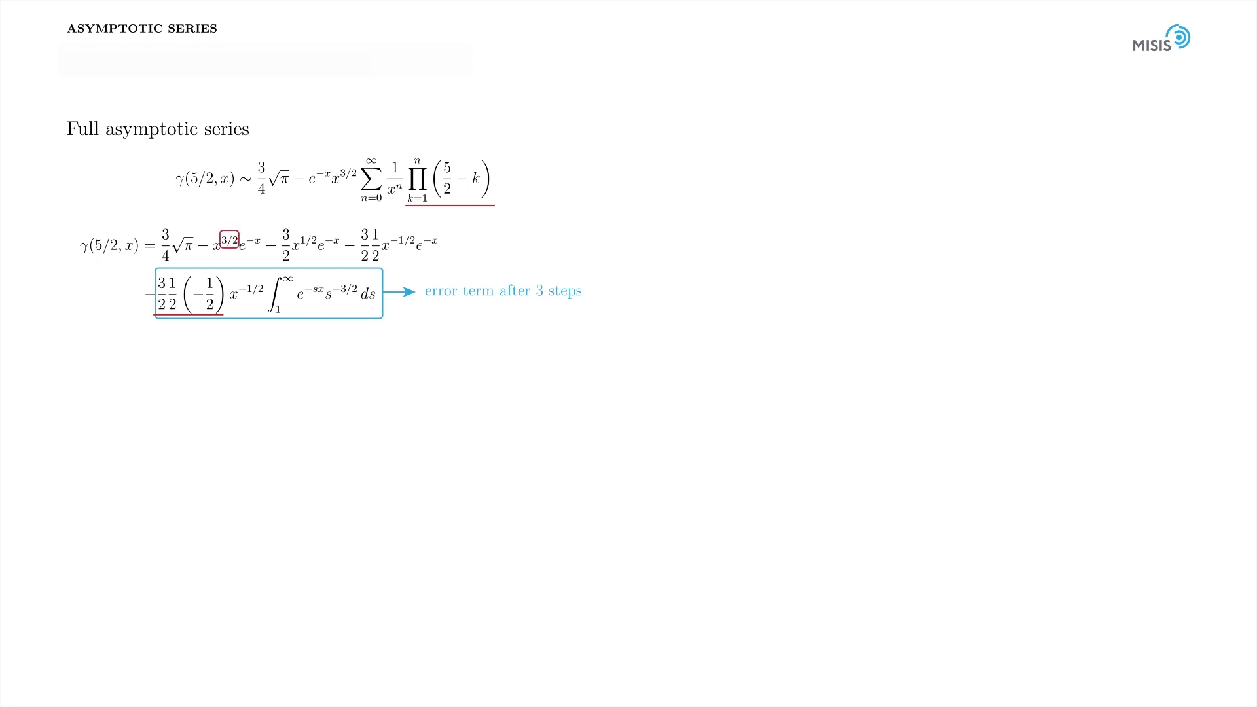
# Advance to the full asymptotic series slide with the boxed error term after 3 steps.
pyautogui.click(308, 239)
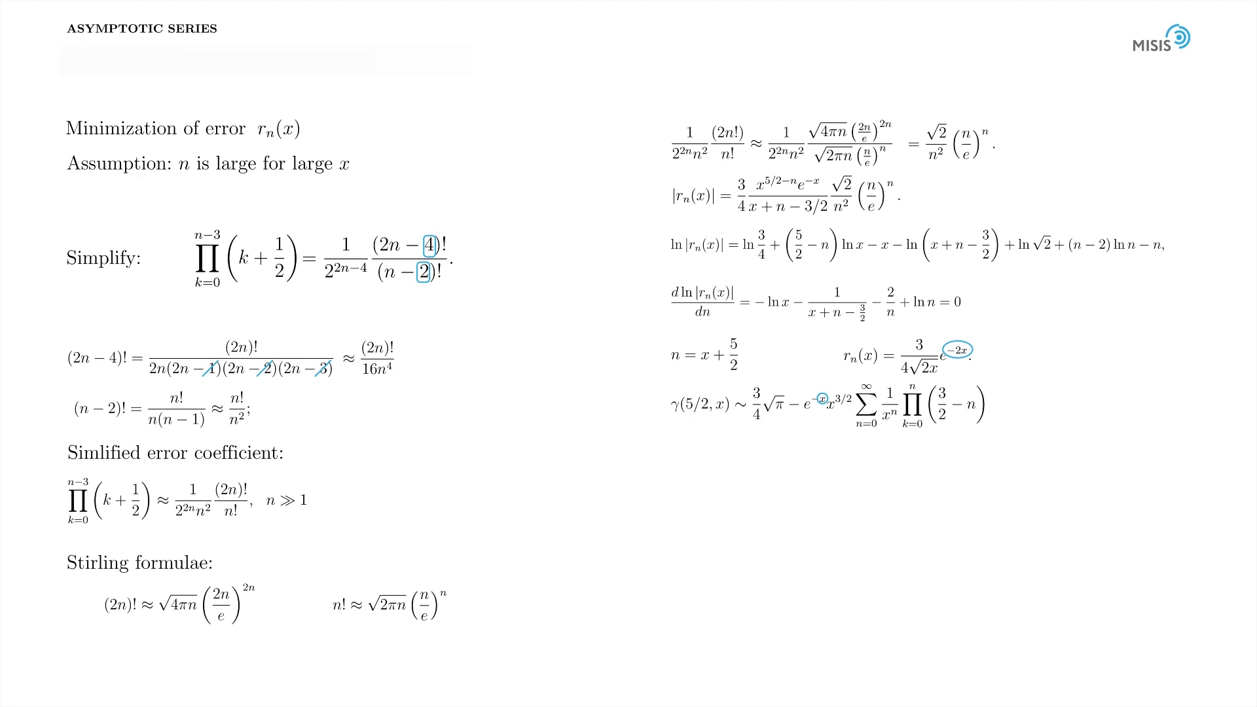
# Box the optimal truncation n = x + 5/2 on the error-minimization slide.
pyautogui.click(708, 355)
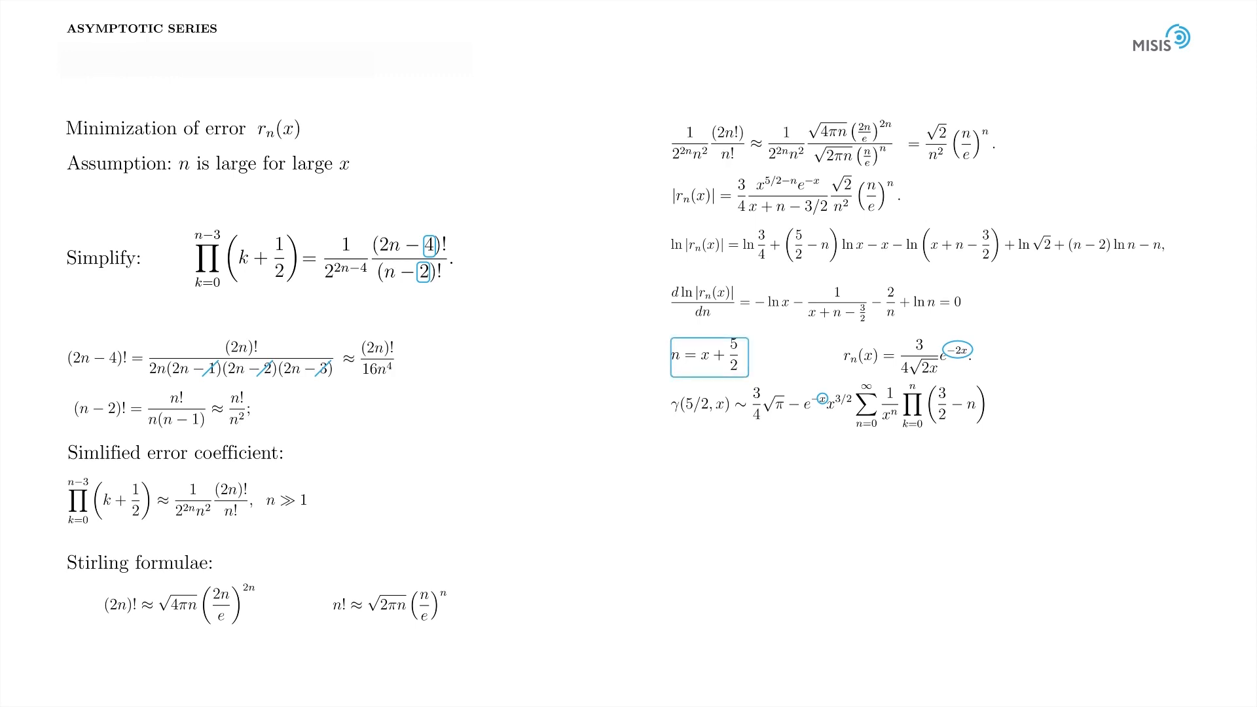